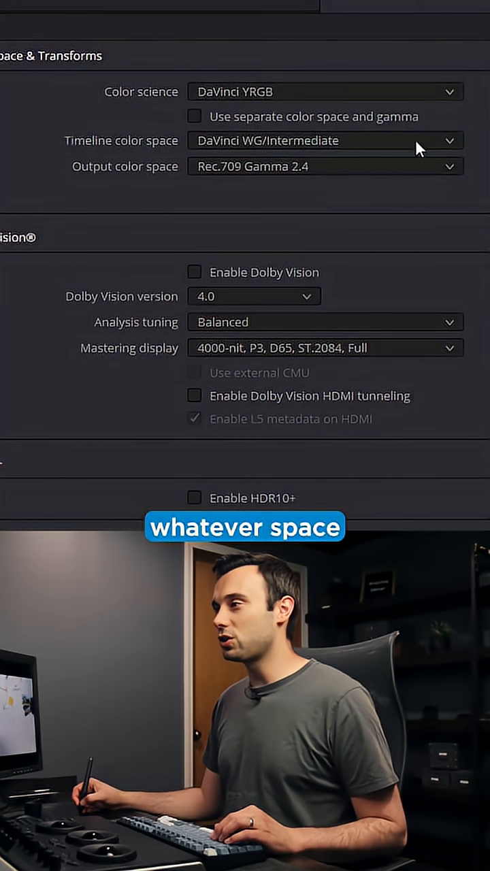
- Choose Blackmagic Design Film Gen 5 as the timeline color space in Color Management
click(323, 141)
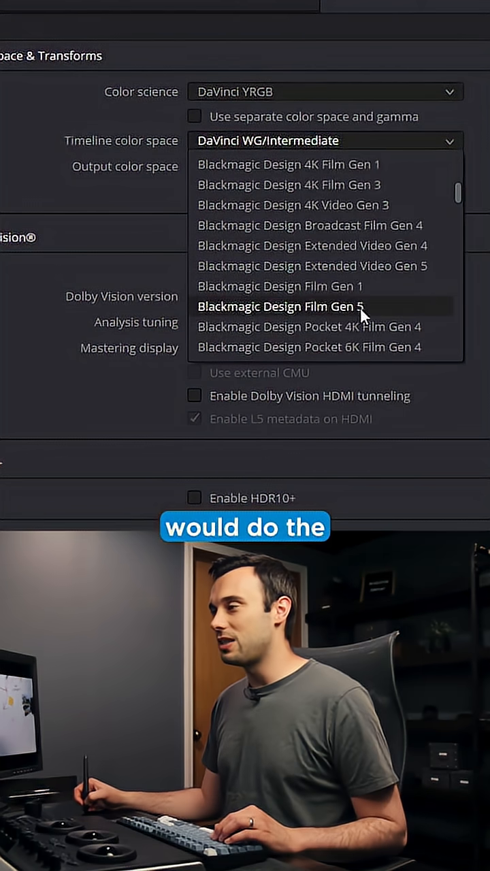
click(281, 306)
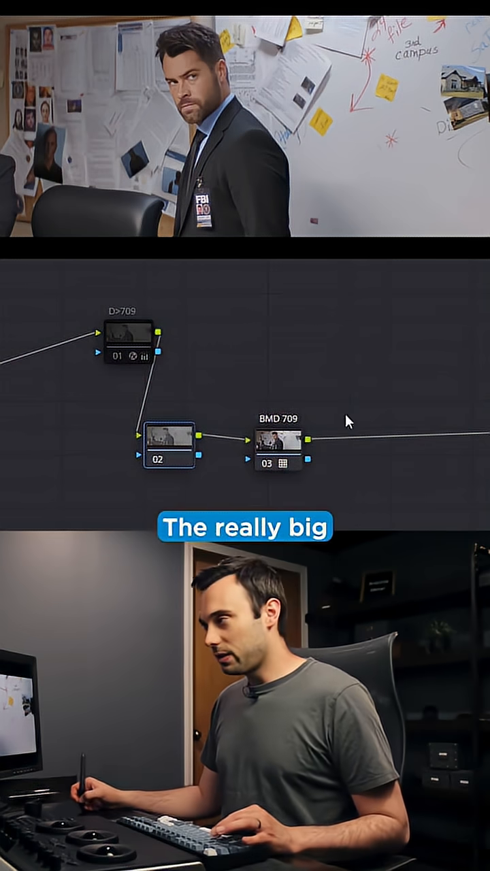
click(272, 446)
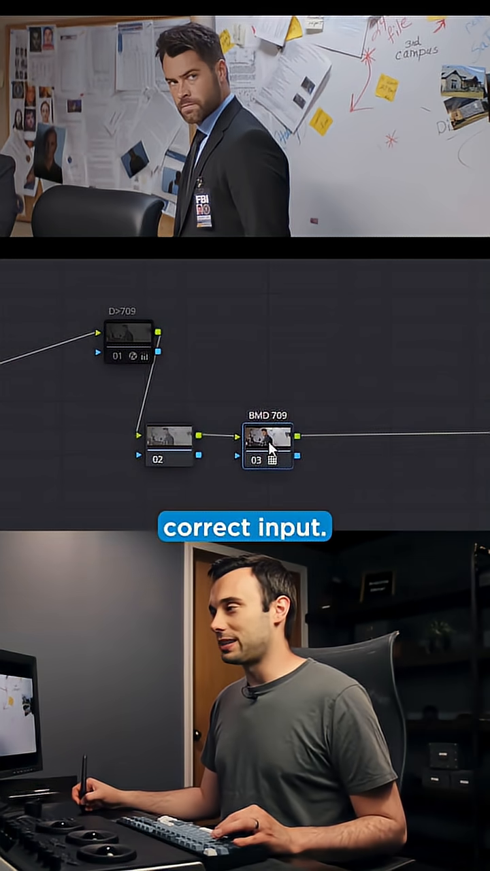